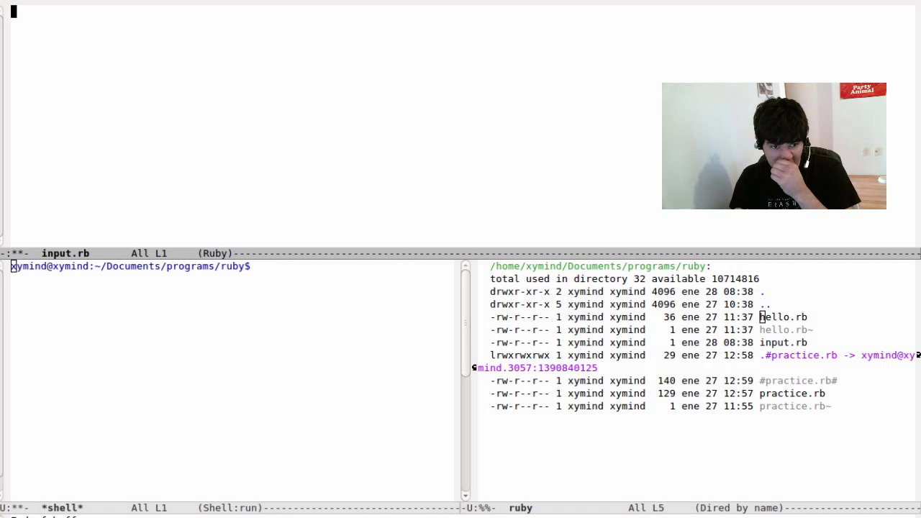
mouse_move(360, 39)
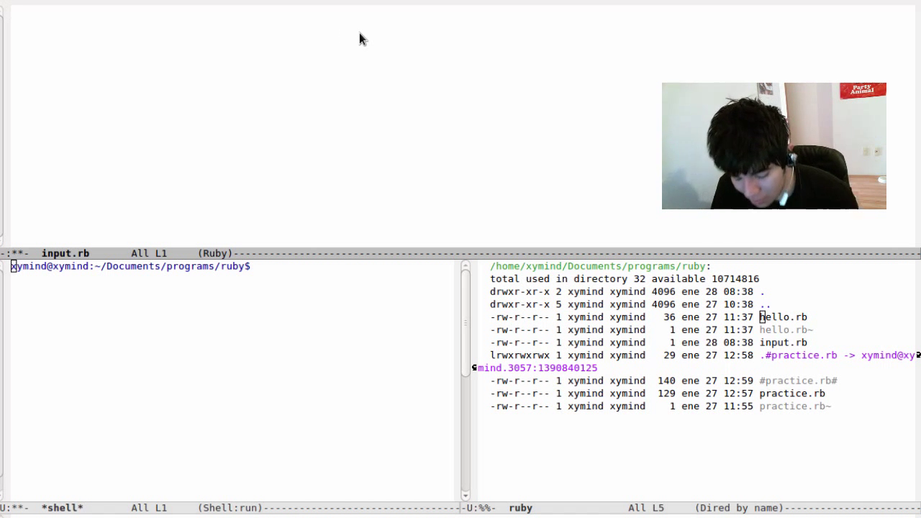
Write the prompt line puts "Tell me your name" in input.rb.
text(puts)
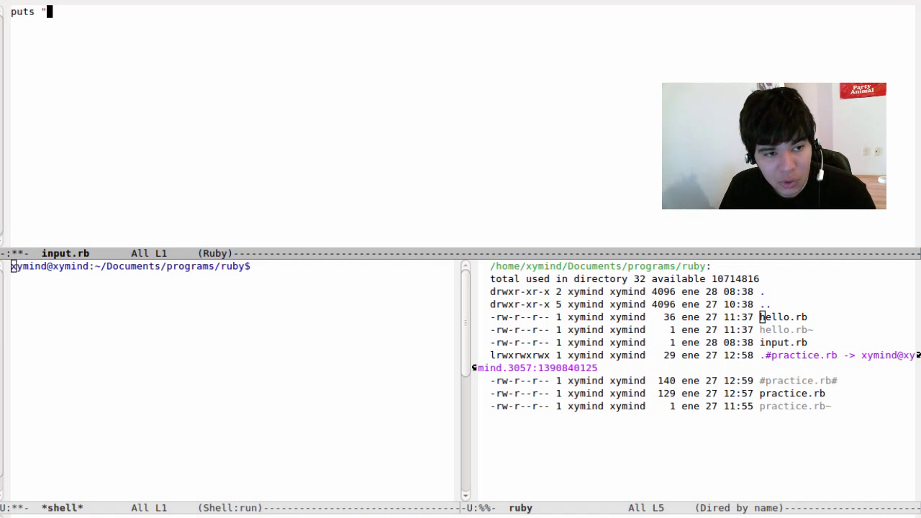
text(")
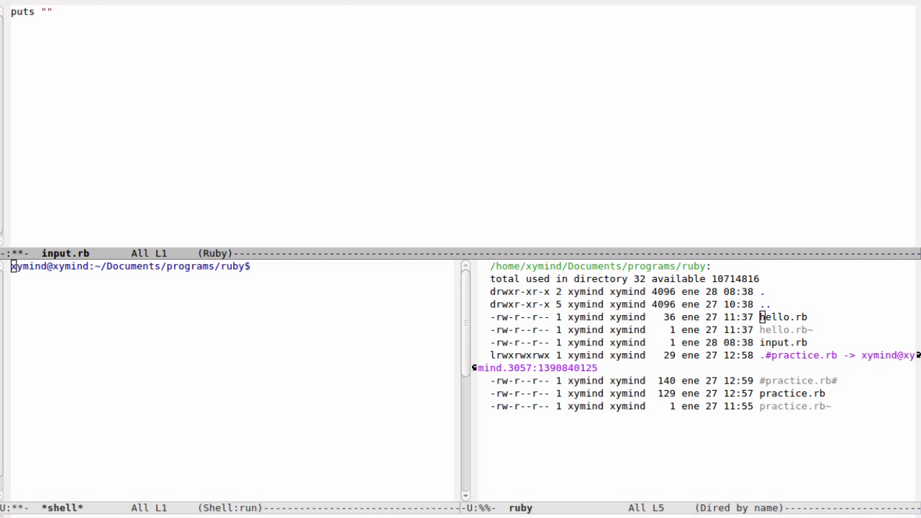
text(Tell me your)
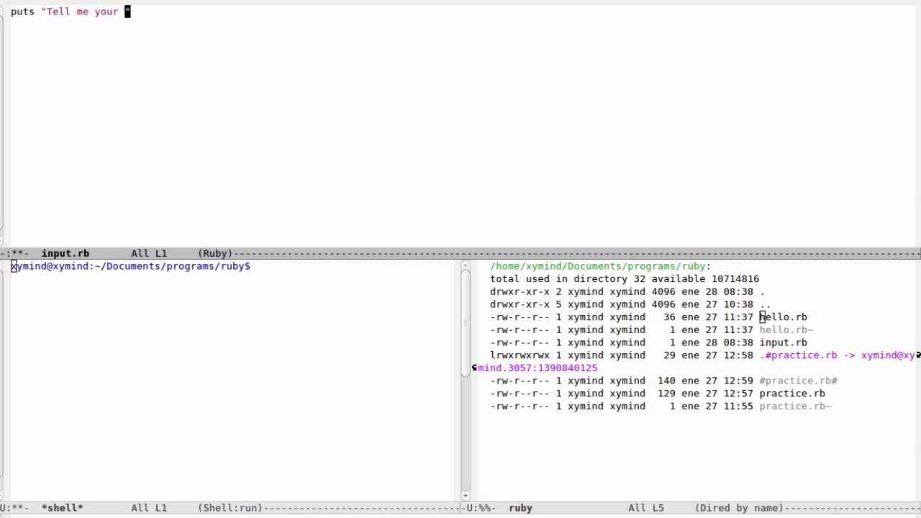
text(name)
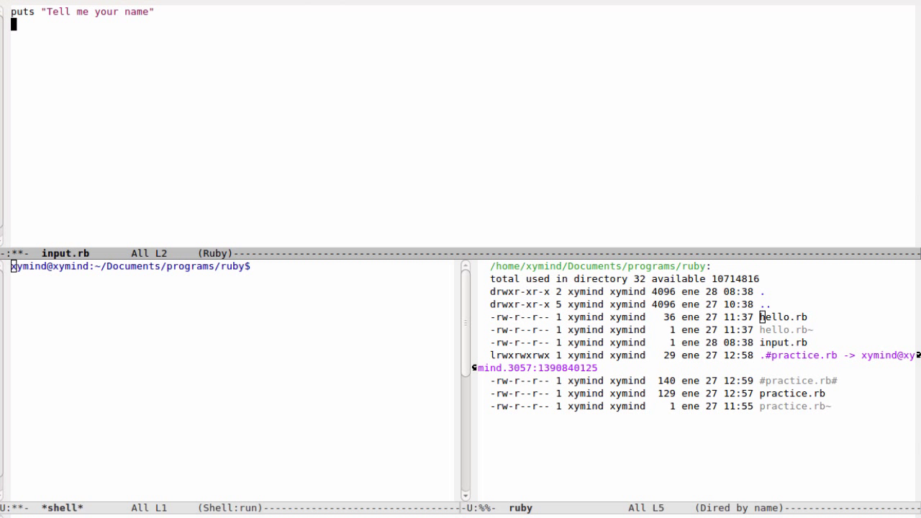
Add name = gets and puts name below the prompt and save input.rb.
text(name)
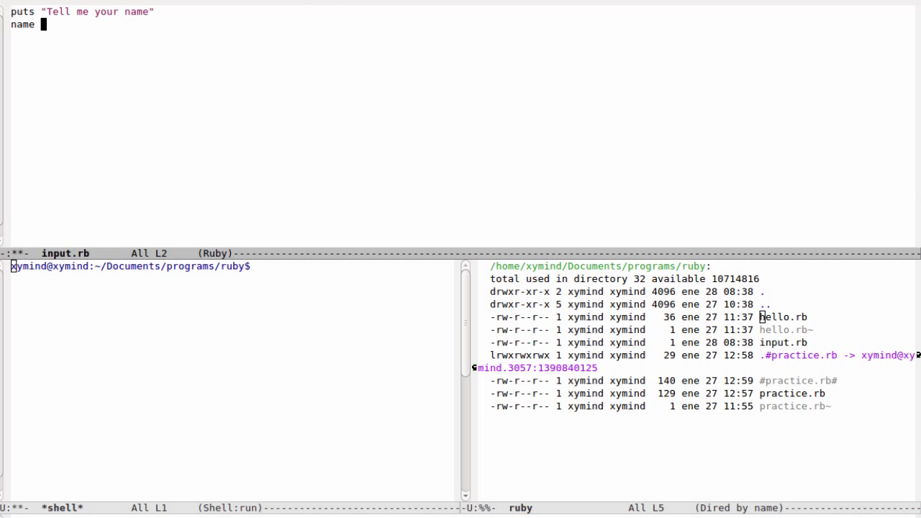
text(=)
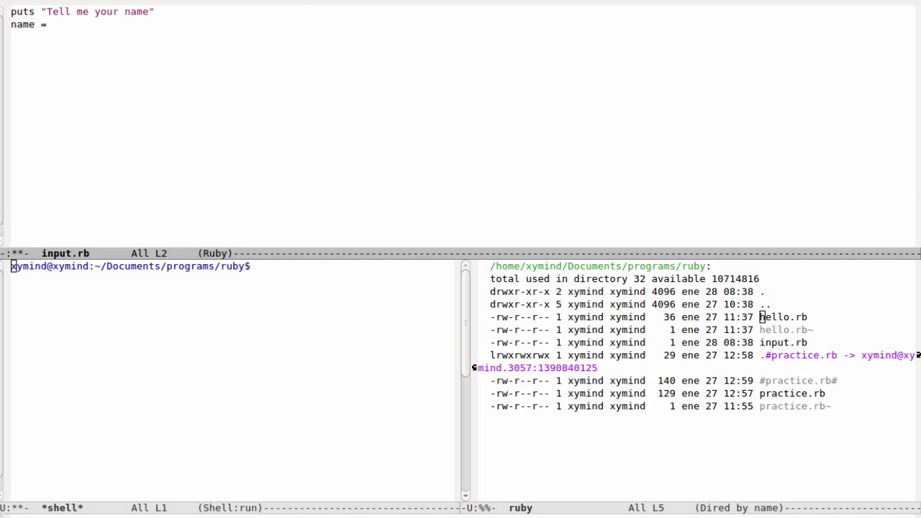
text(gets)
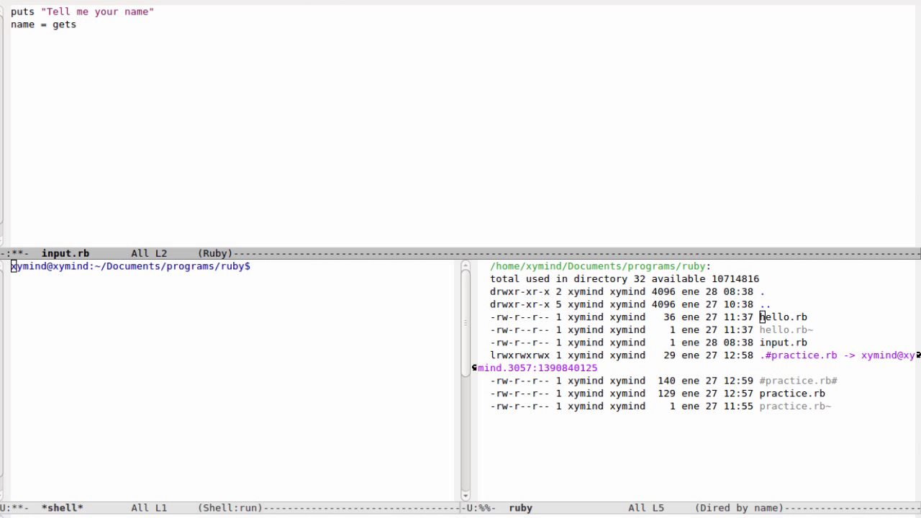
text(puts)
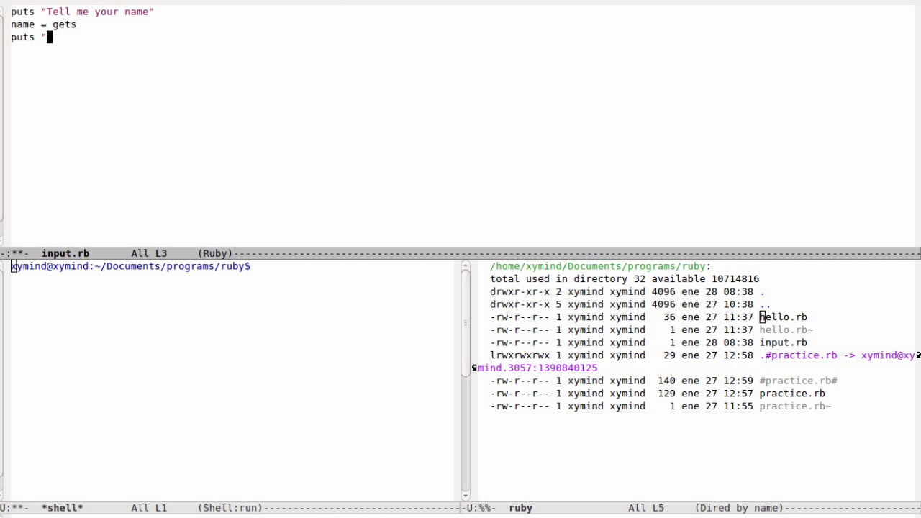
text(name)
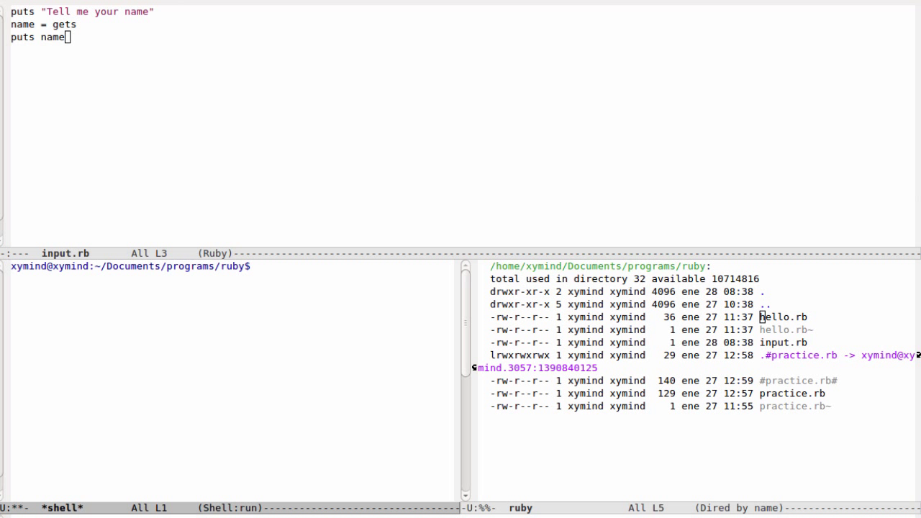
Run ruby input.rb in the shell and answer the prompt with George.
text(ruby in)
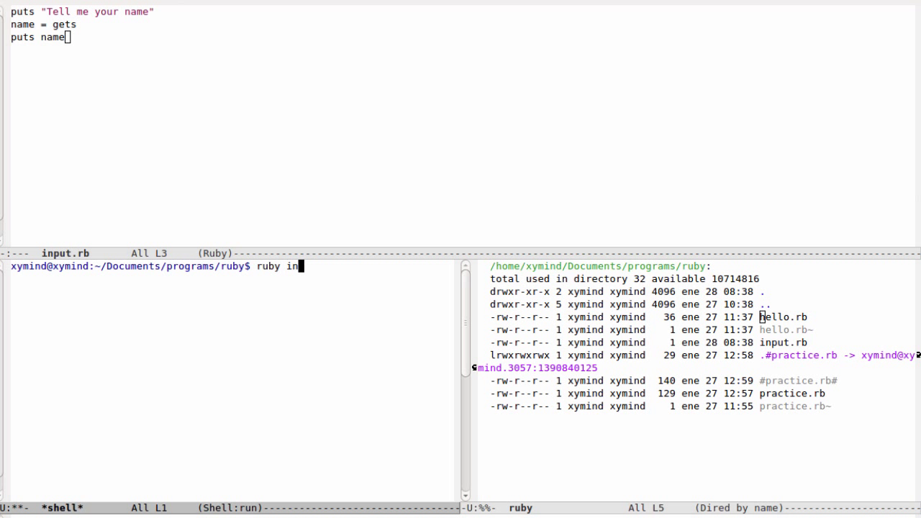
text(put.rb)
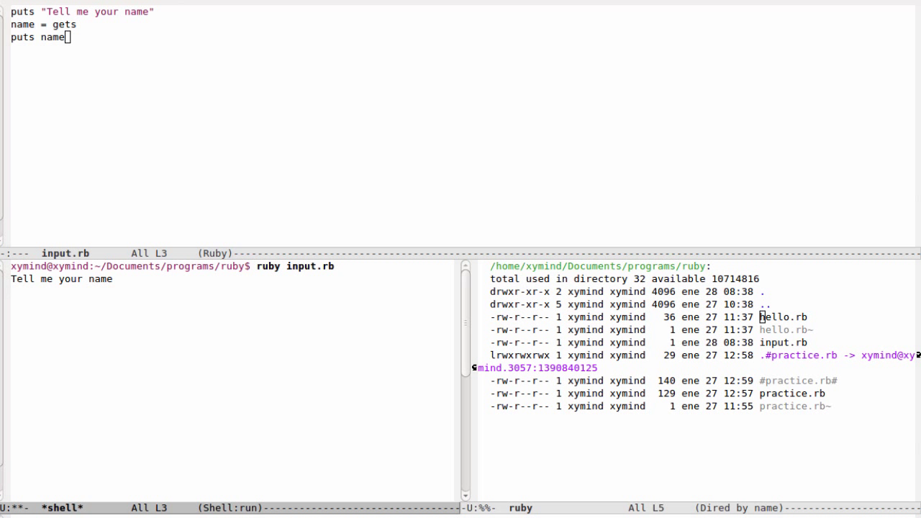
text(George)
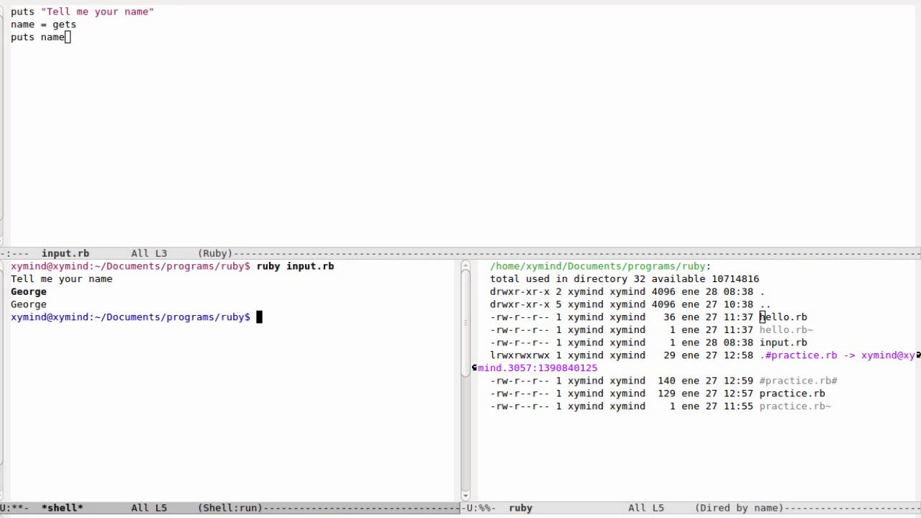
mouse_move(280, 129)
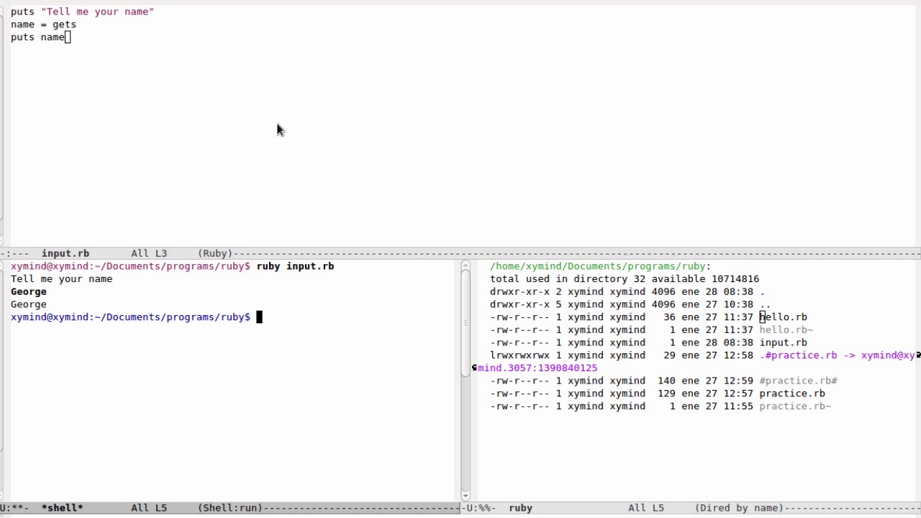
mouse_move(47, 308)
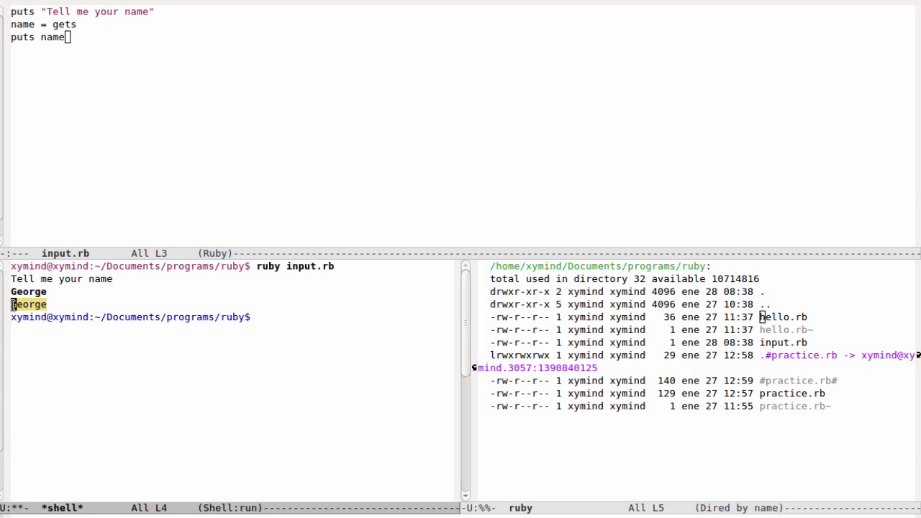
mouse_move(111, 35)
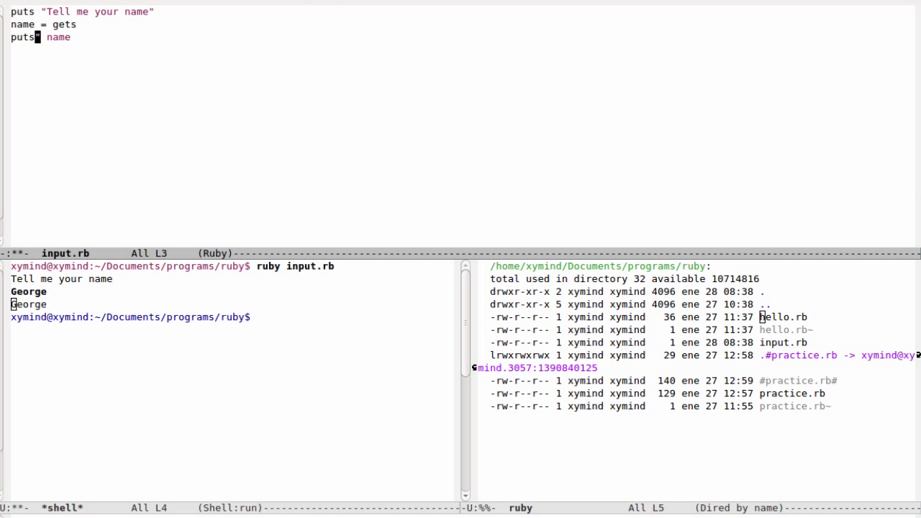
Rewrite line 3 as puts "Hi #{name}, my name is Ruby" with interpolation.
text("Hi)
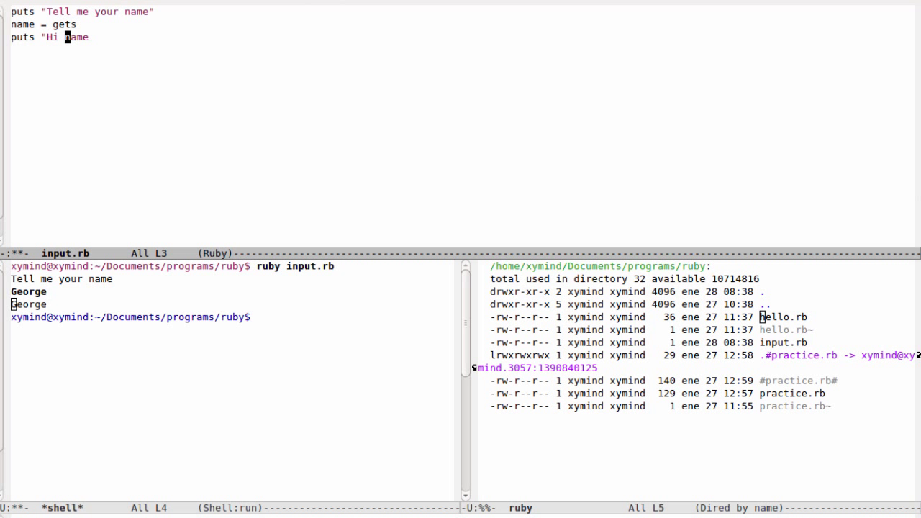
text(#{})
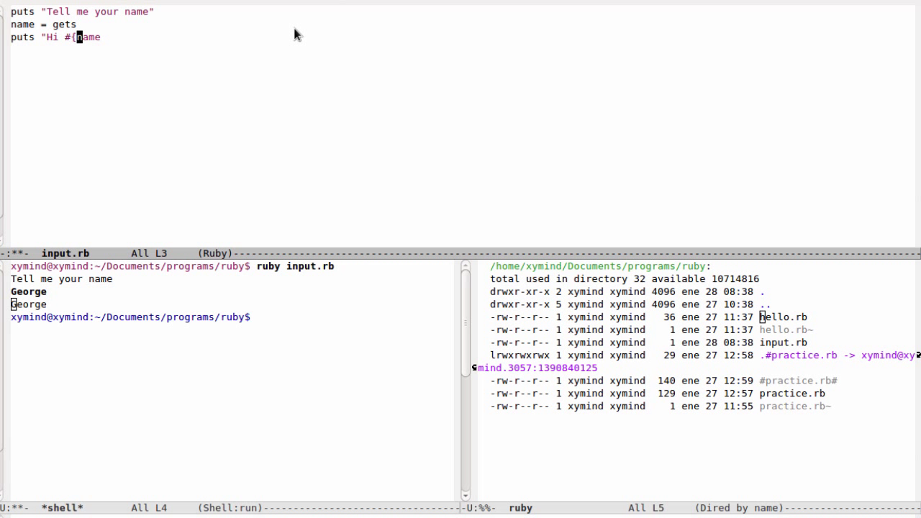
text(})
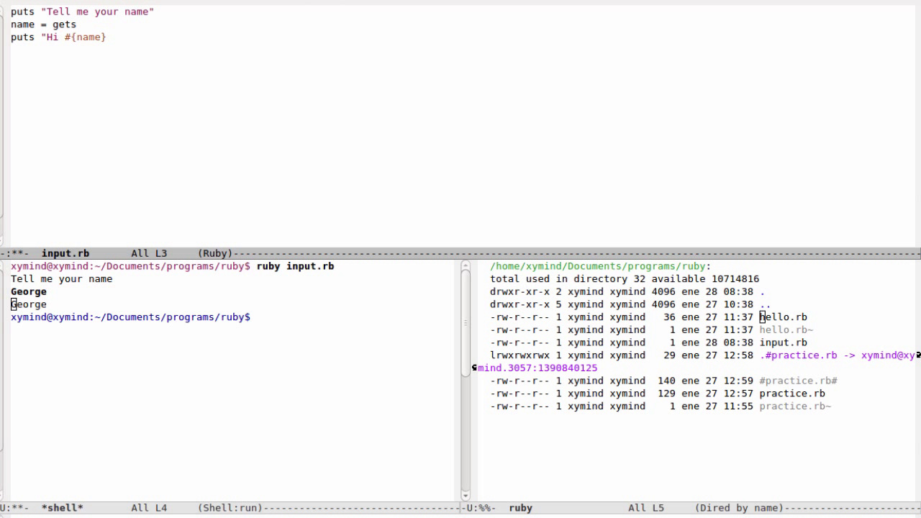
text(, my name is Ruby)
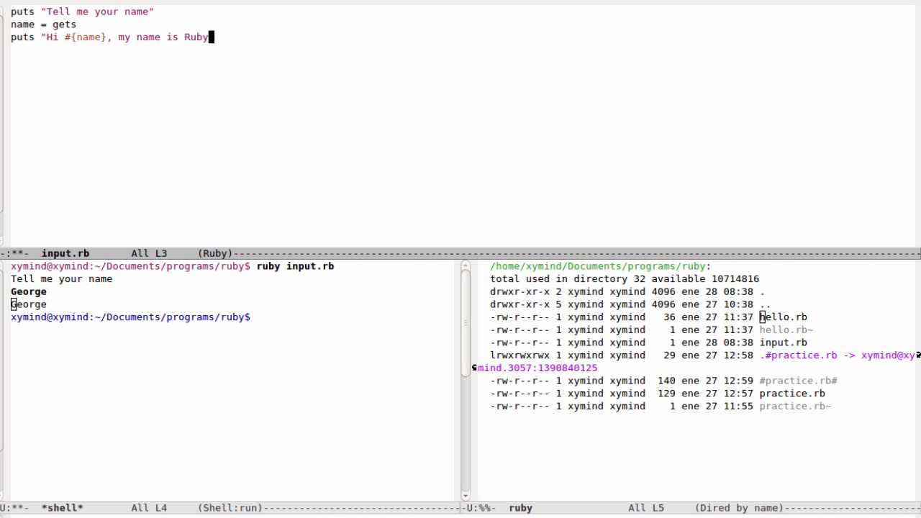
text(")
click(228, 317)
text(ruby input.rb)
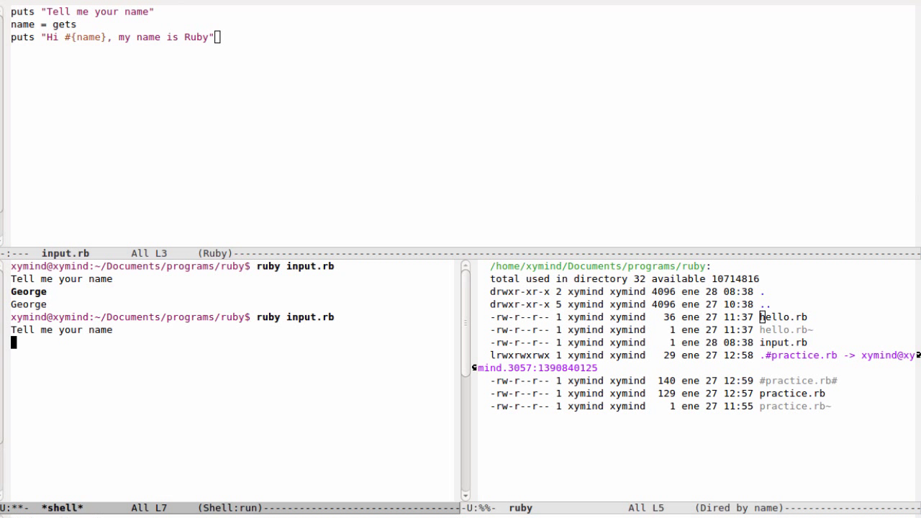
text(George)
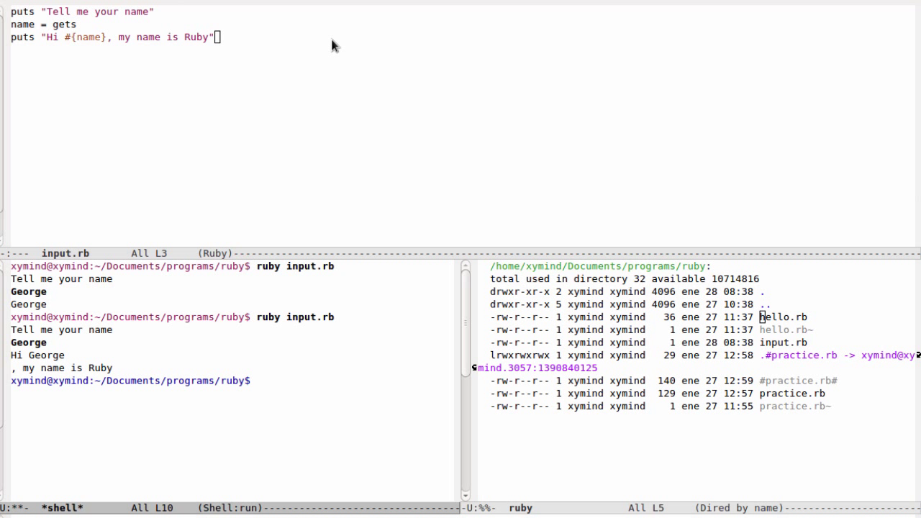
mouse_move(29, 351)
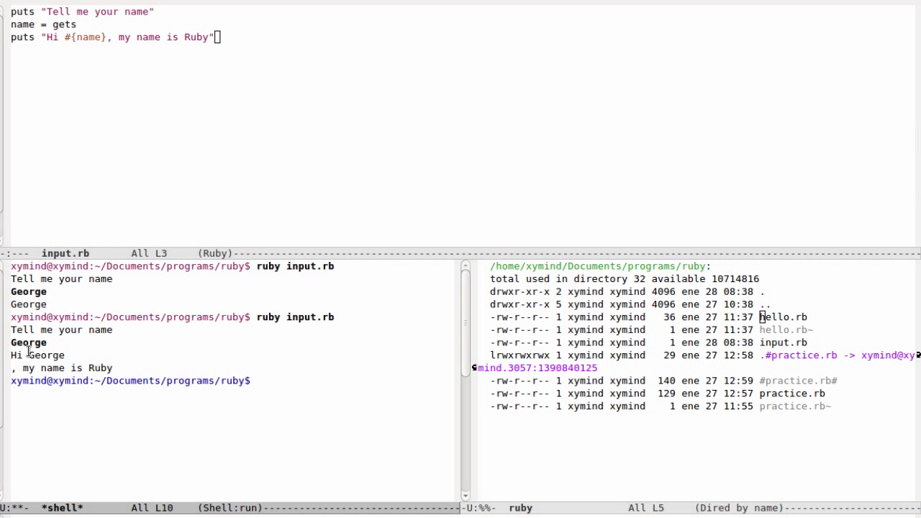
mouse_move(63, 355)
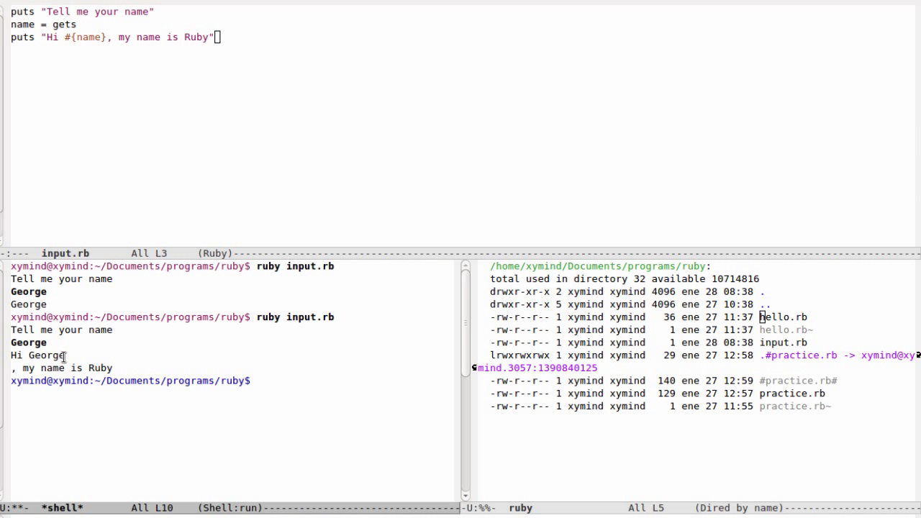
mouse_move(124, 374)
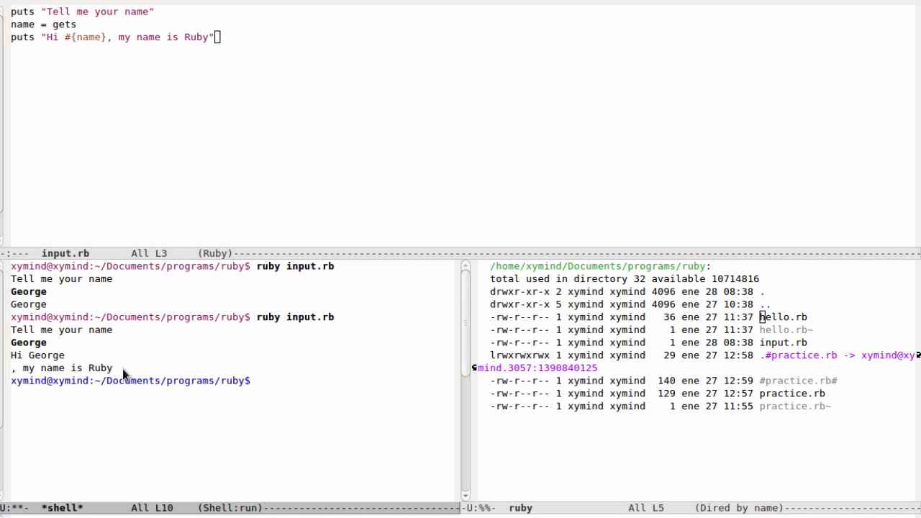
drag(11, 355, 108, 368)
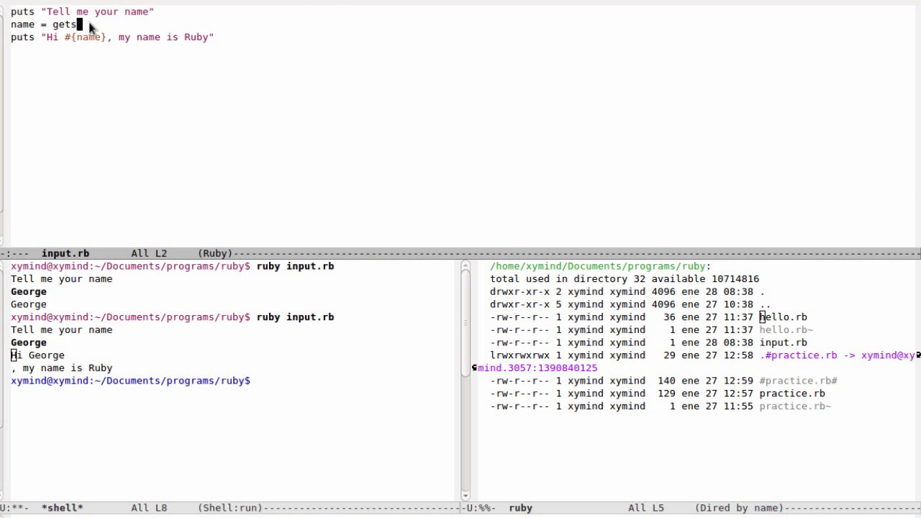
Append .chomp() to gets, save, and rerun ruby input.rb in the shell.
text(.)
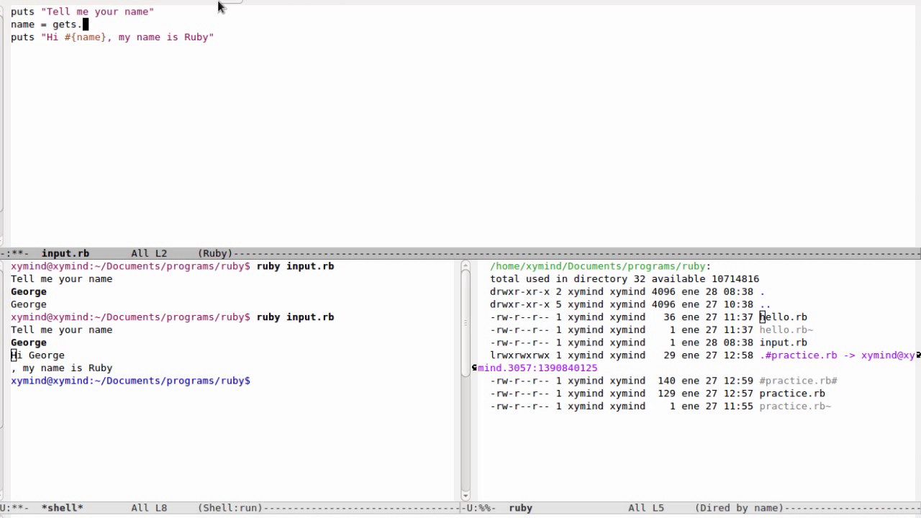
text(chomp)
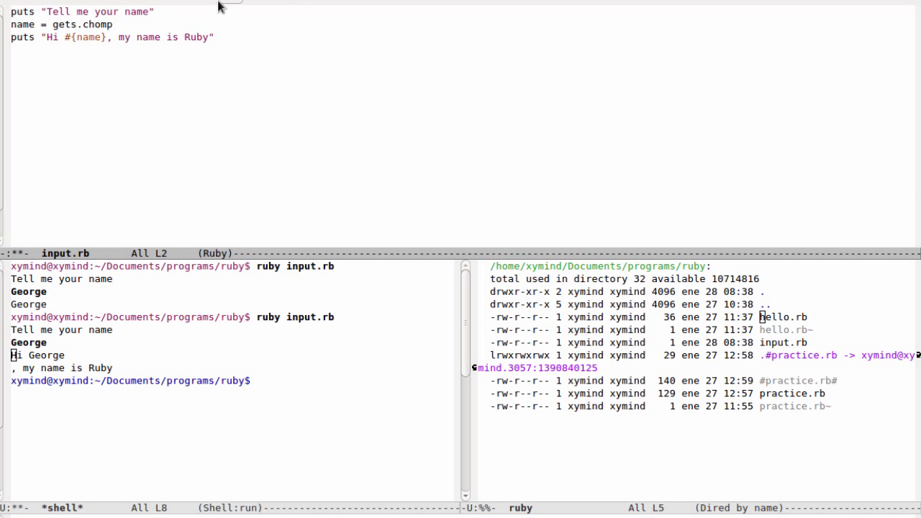
text(())
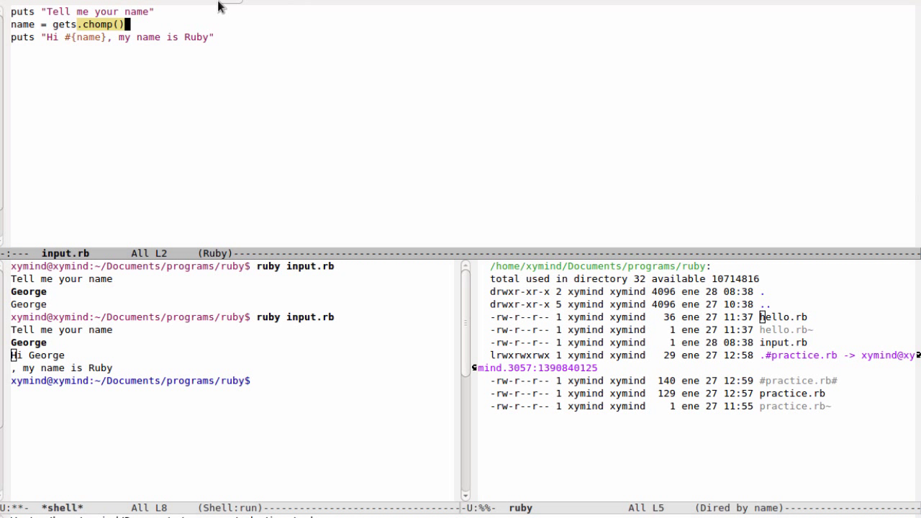
text(y)
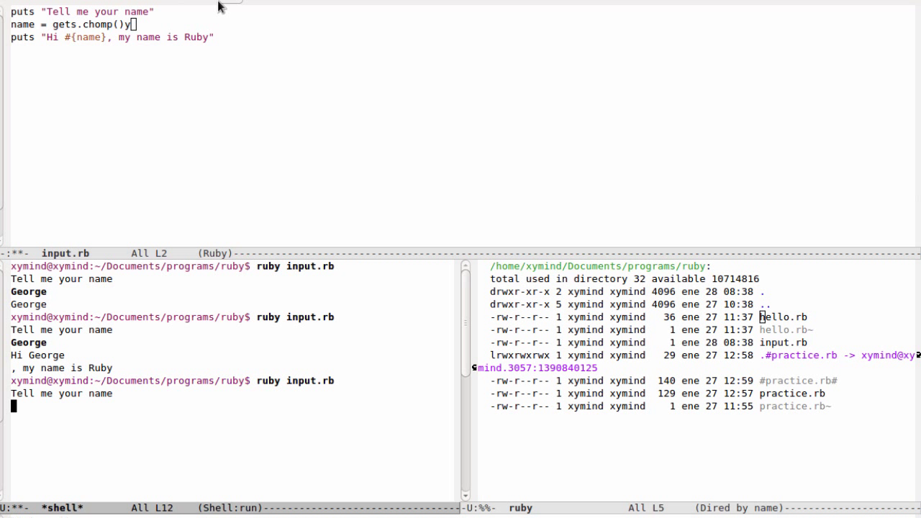
Enter George and highlight the one-line greeting Hi George, my name is Ruby.
text(George)
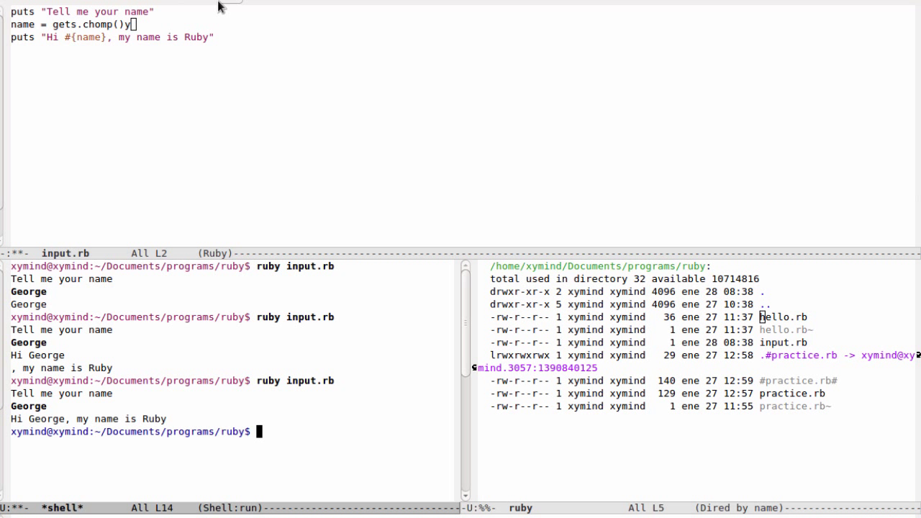
drag(77, 419, 166, 419)
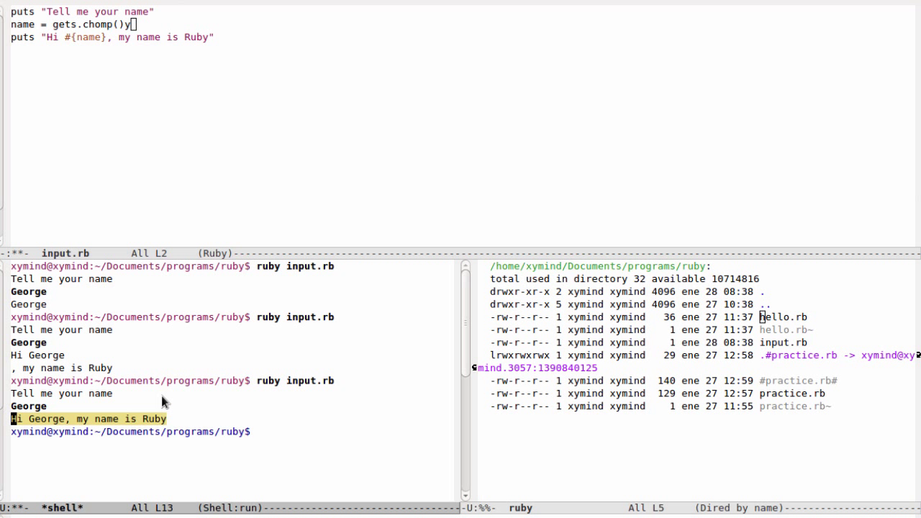
mouse_move(117, 375)
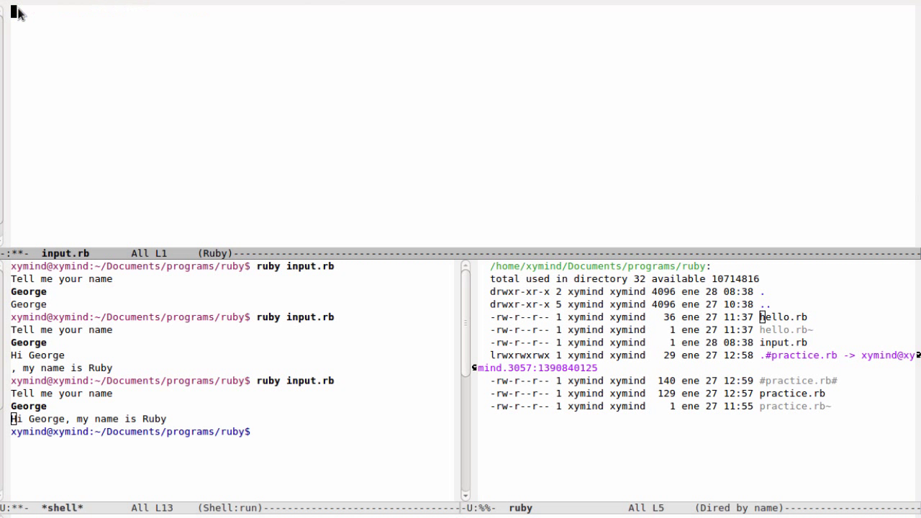
Prompt for two numbers and read x with gets.chomp().
text(puts)
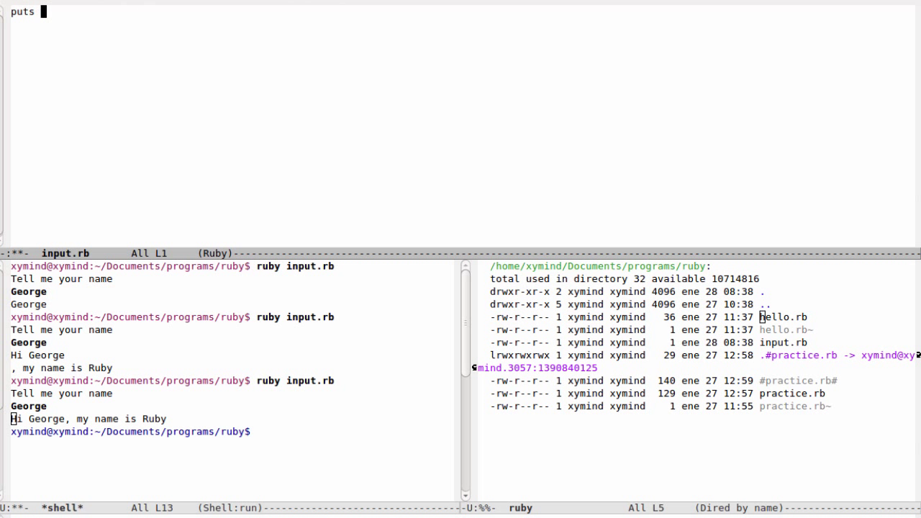
text("Tell me a number)
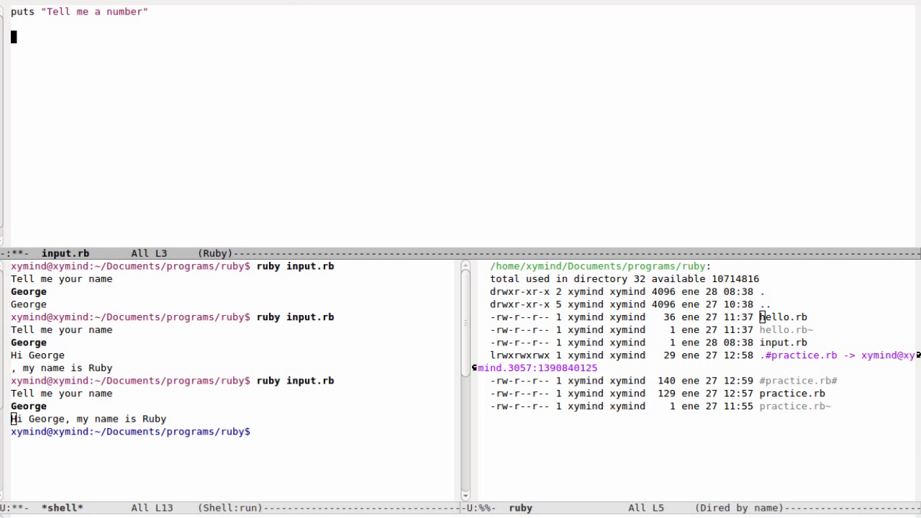
text(puts ")
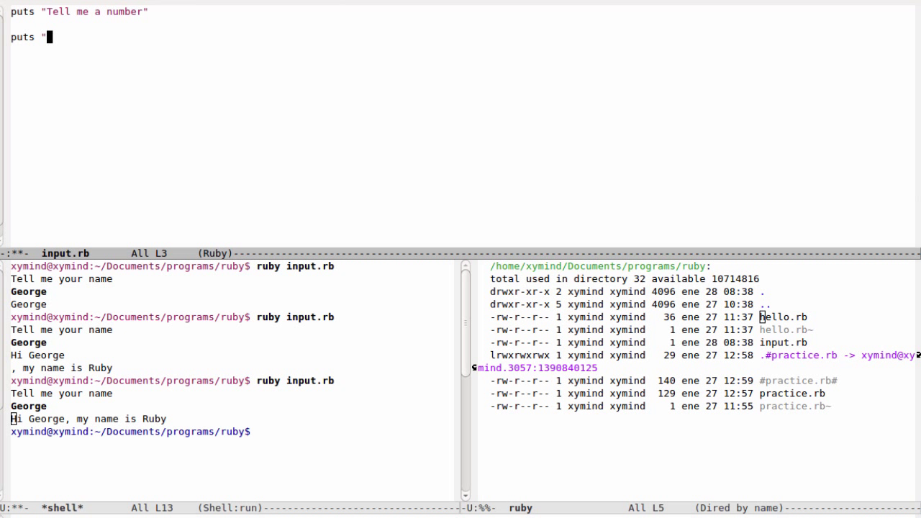
text(Tell me ")
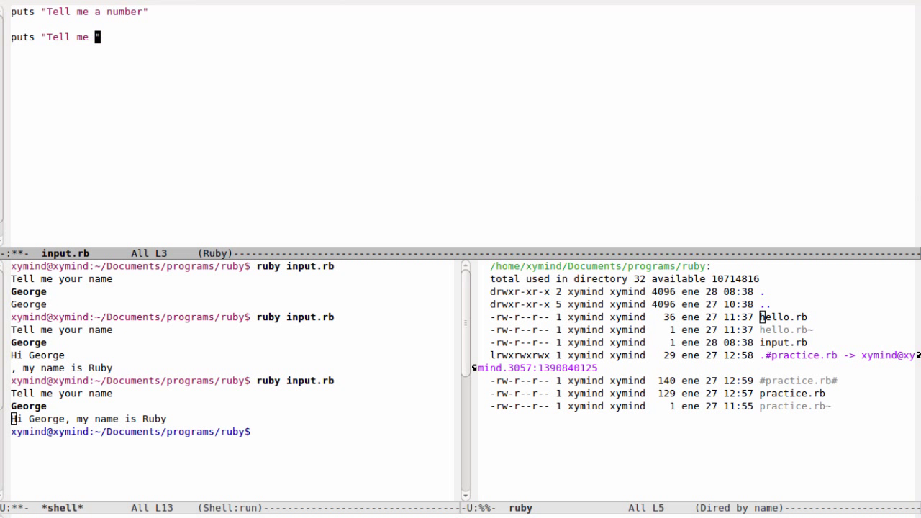
text(another number)
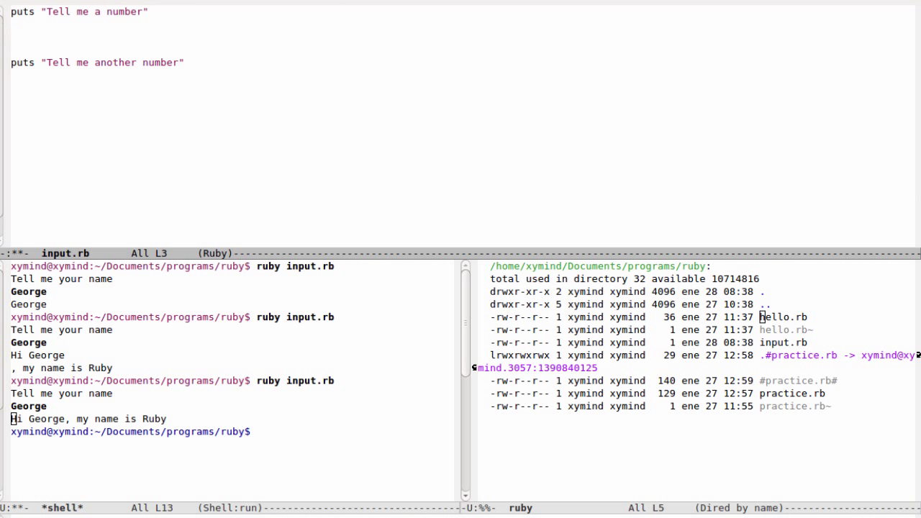
text(x =)
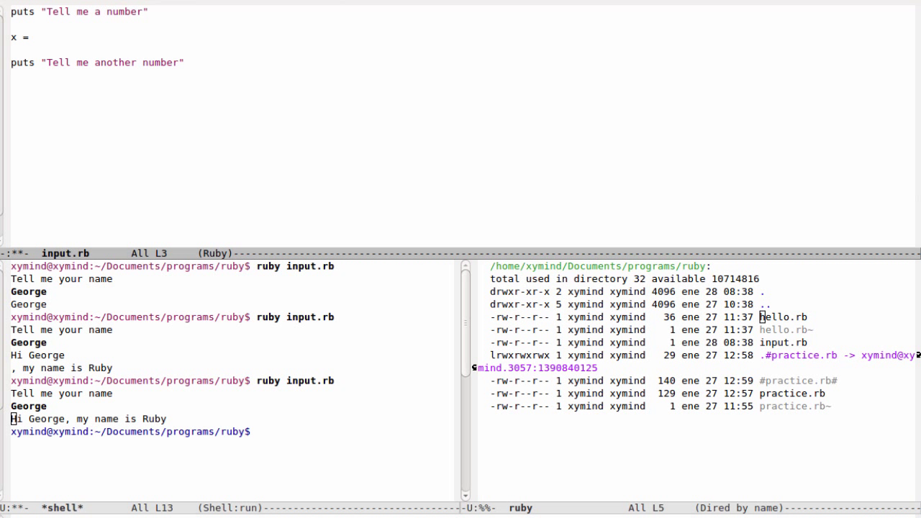
text(get)
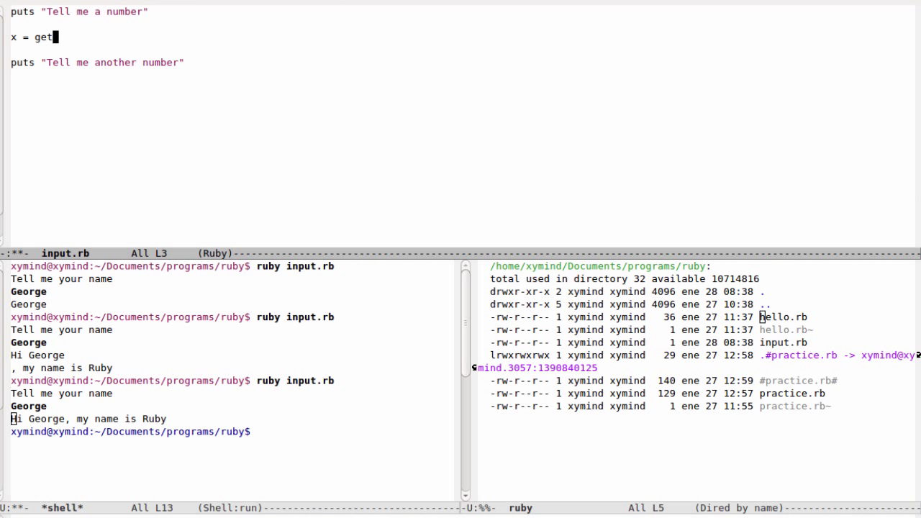
text(s.chomp()
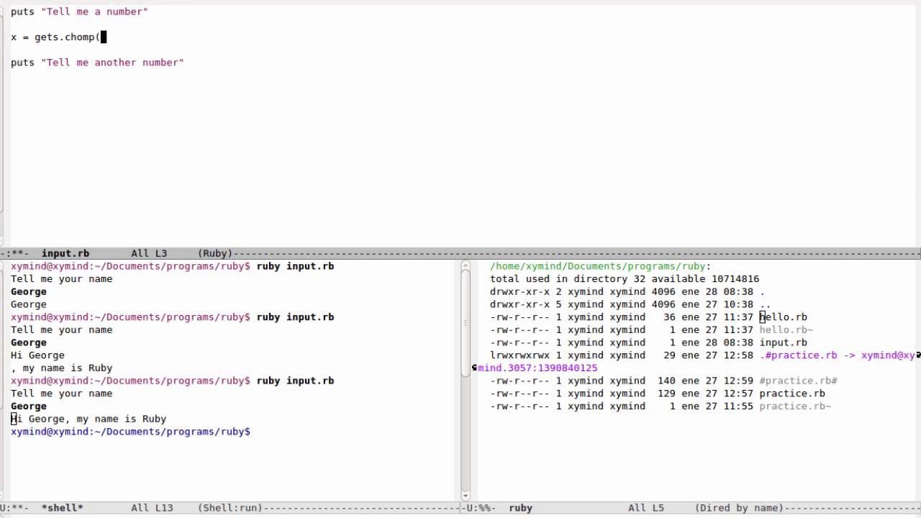
text())
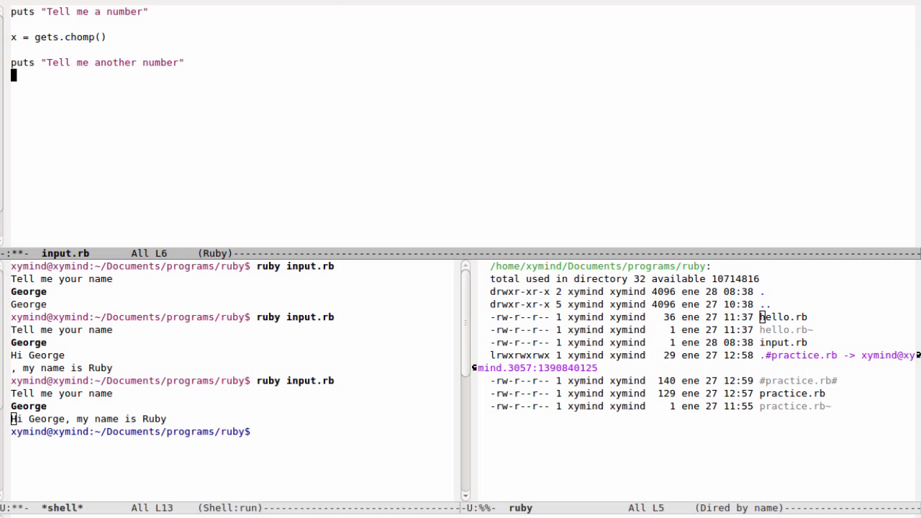
Read y with gets.chomp() and compute result = x - y.
text(y =)
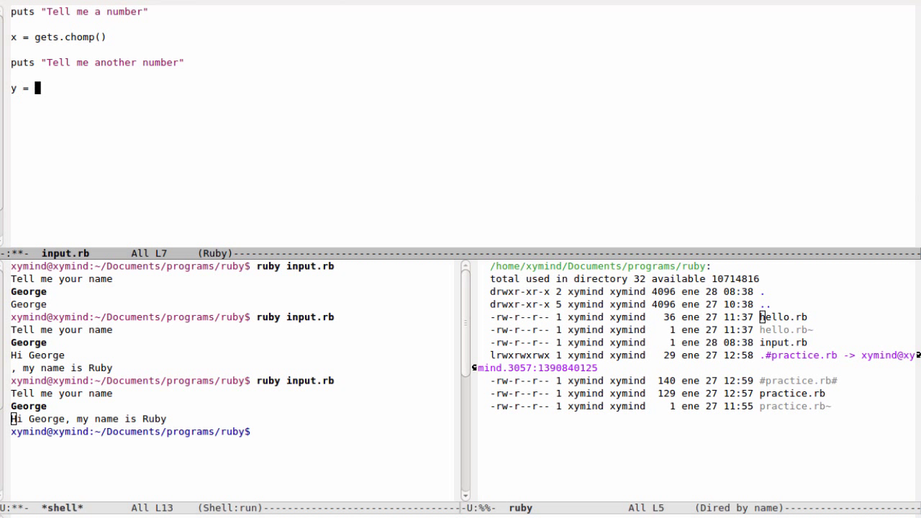
text(gets.chomp()
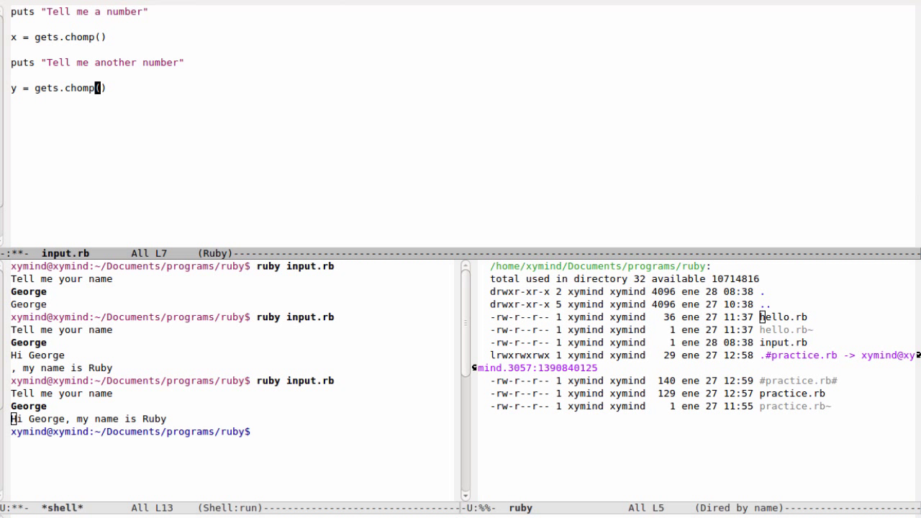
text(result = x)
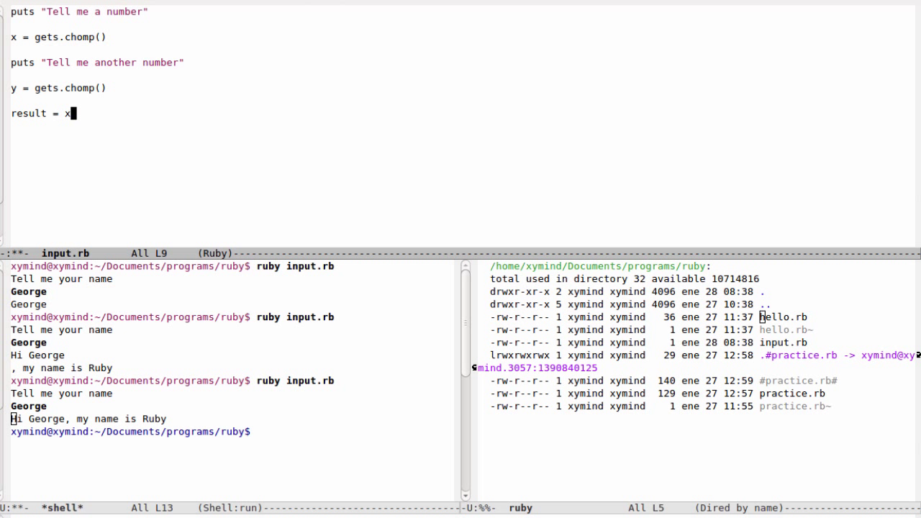
text(- y)
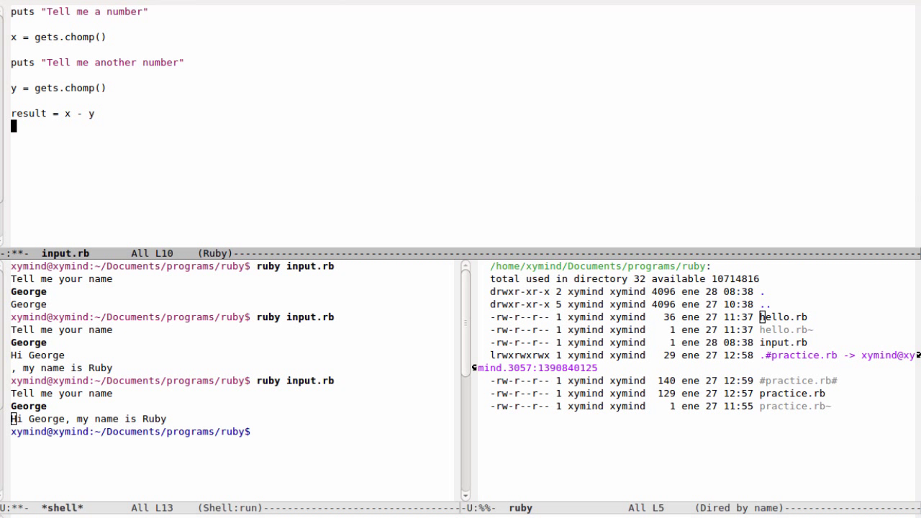
Print "X minus Y is #{result}", save, and run ruby input.rb.
text(puts)
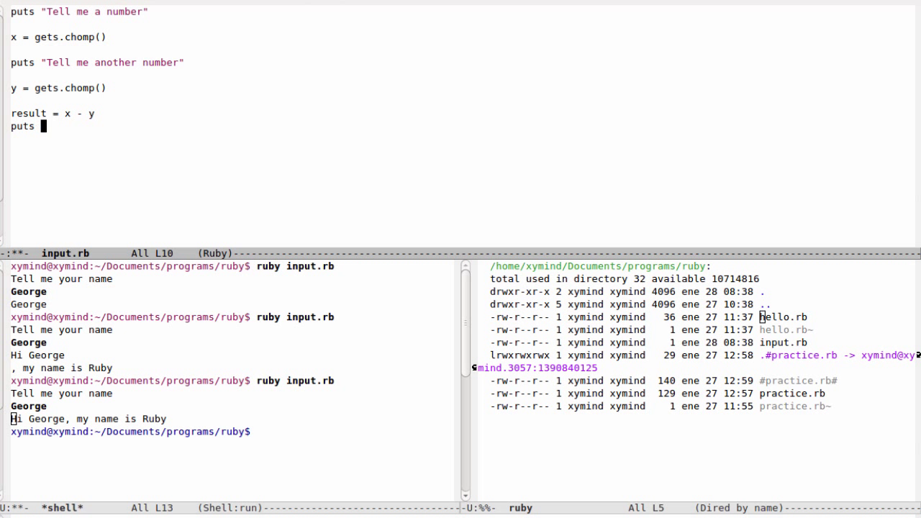
text(")
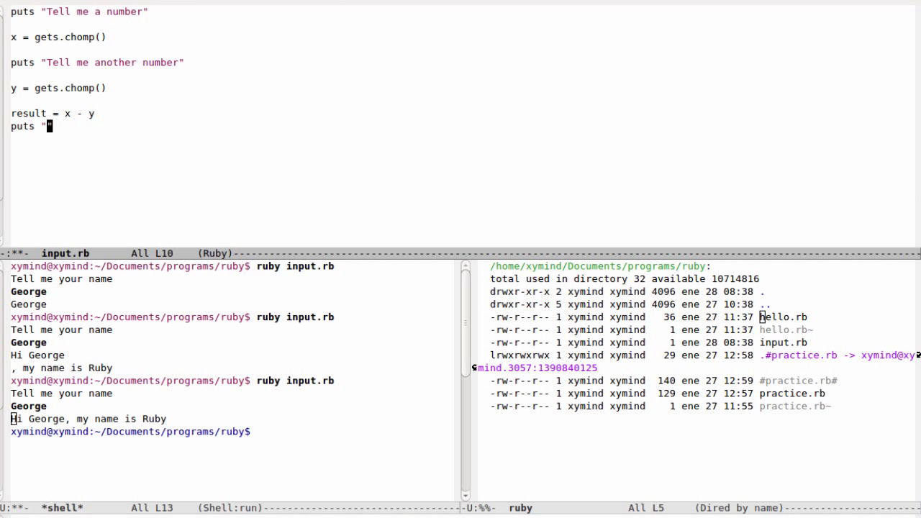
text(X minus Y)
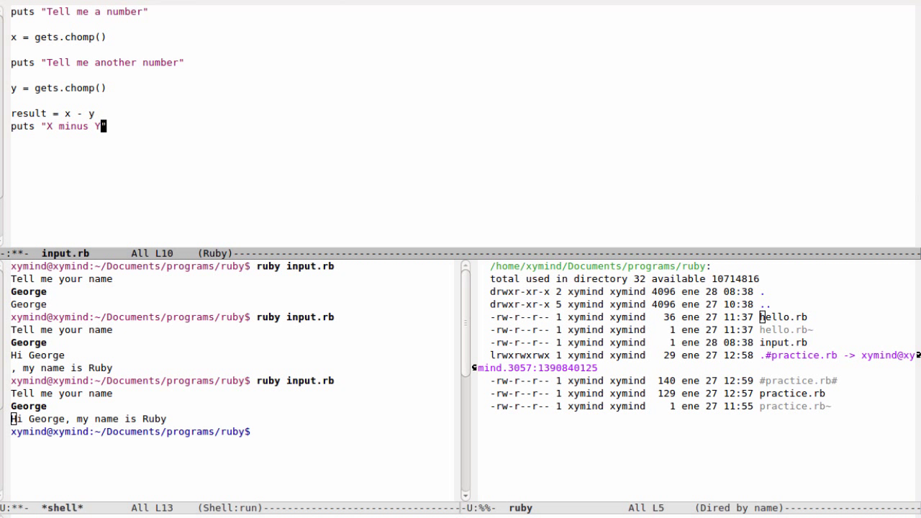
text(is)
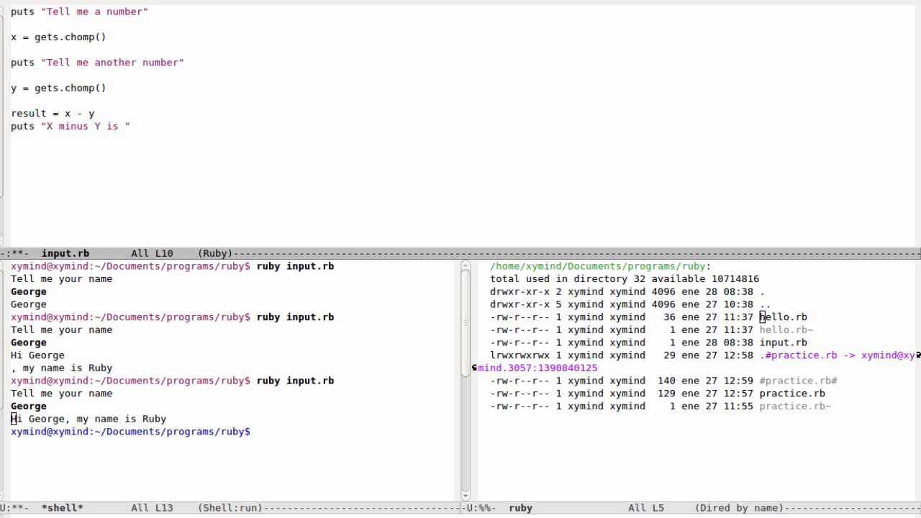
text(#{})
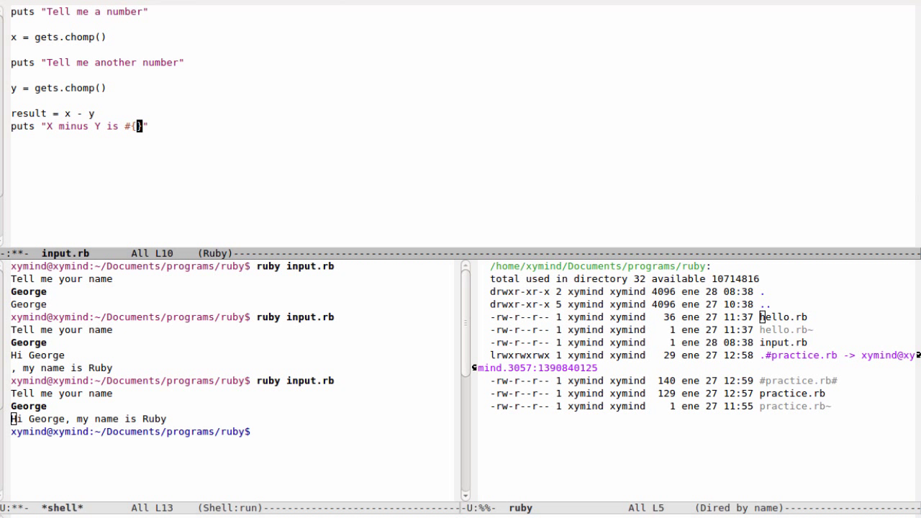
text(result)
click(232, 432)
text(ruby input.rb)
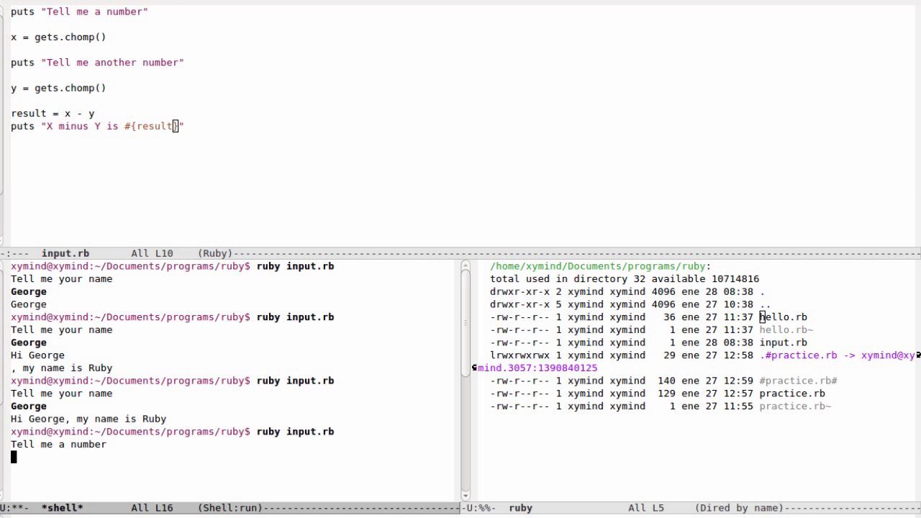
Enter 5 and 4 at the prompts, producing the undefined method '-' for String error.
text(5)
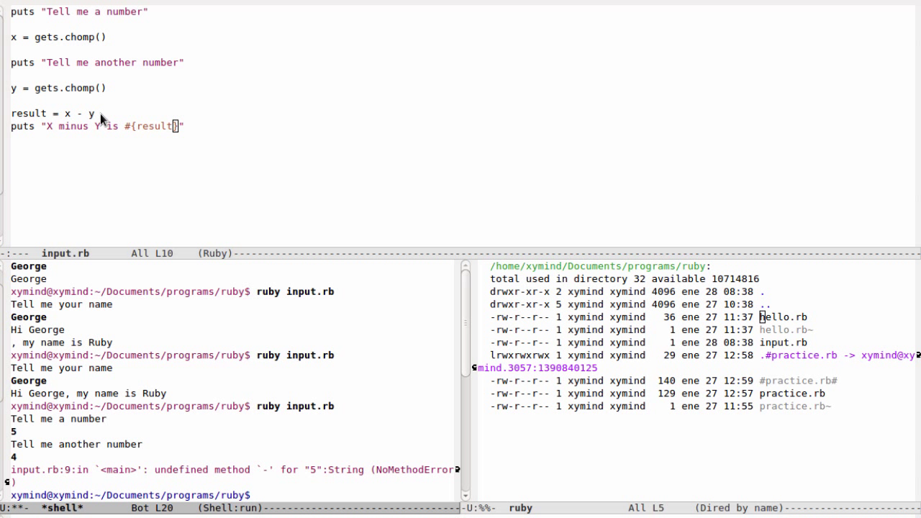
mouse_move(116, 118)
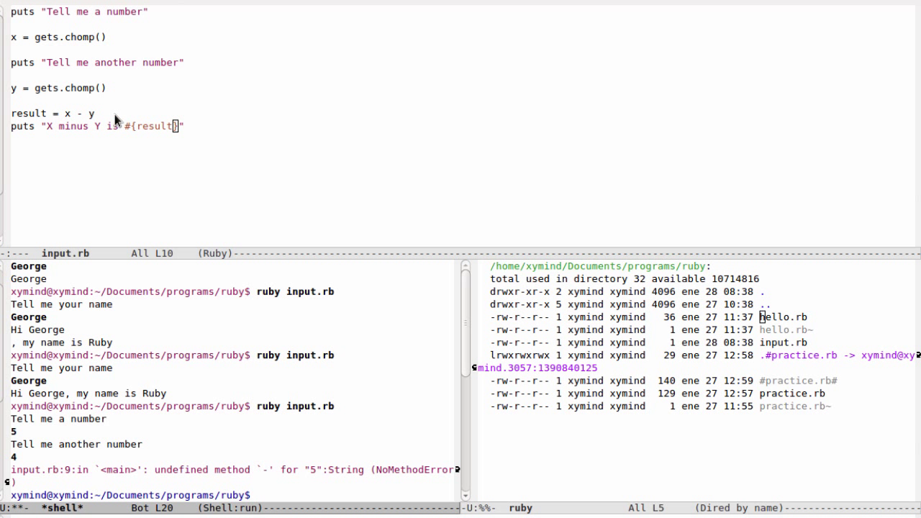
mouse_move(97, 88)
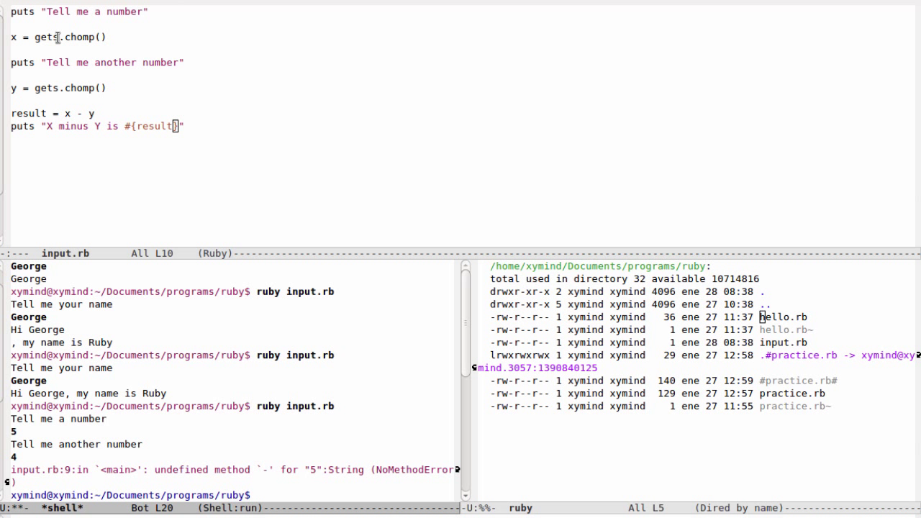
mouse_move(126, 45)
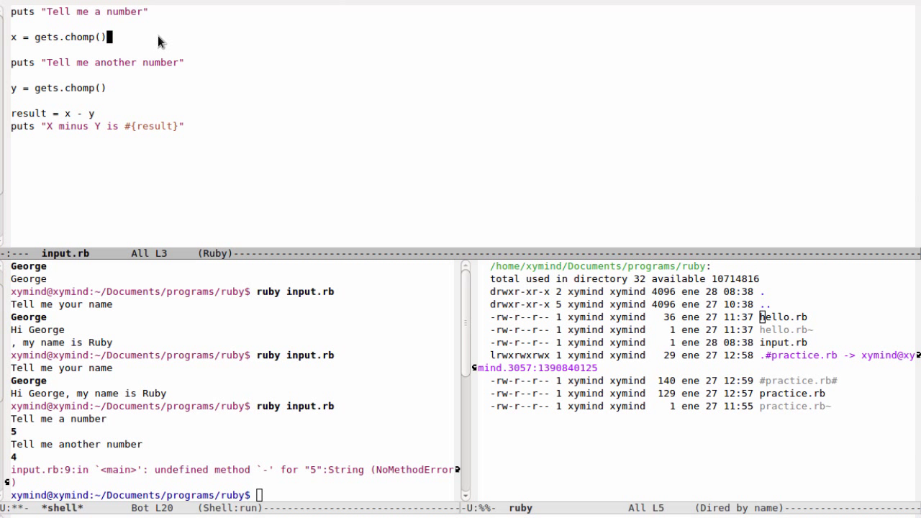
mouse_move(158, 41)
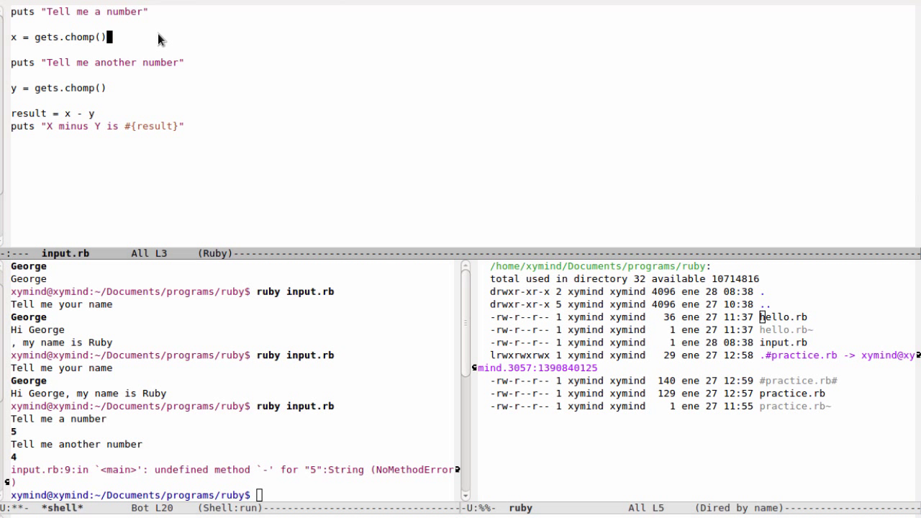
Append .to_i to both gets.chomp() calls so the inputs become integers.
text(.to_i)
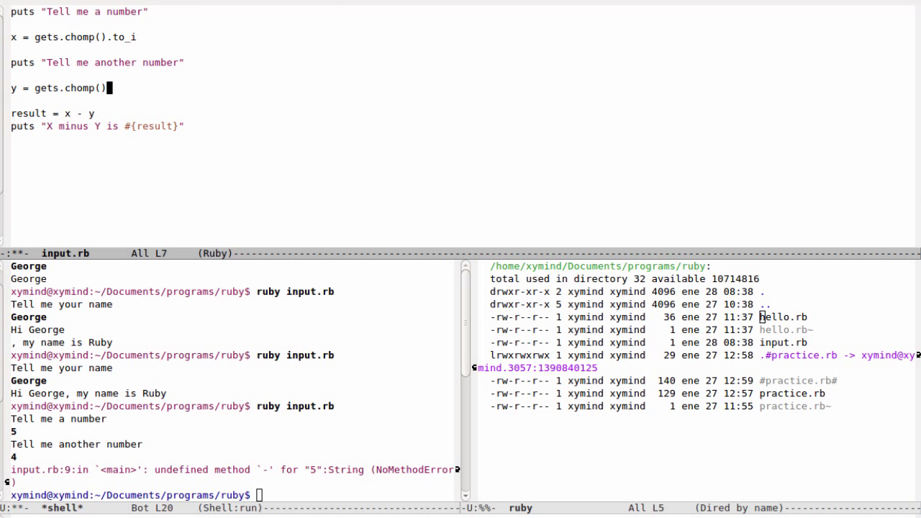
text(ti)
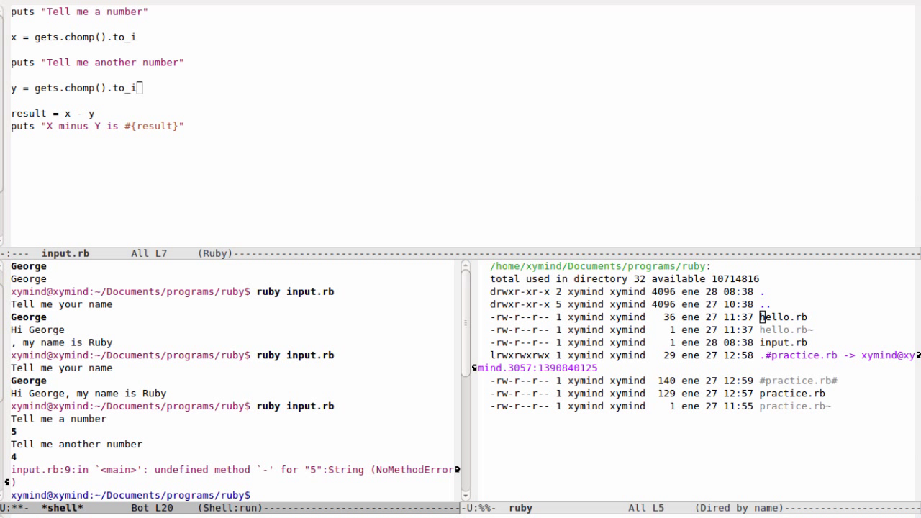
Rerun ruby input.rb with 6 and 4, printing "X minus Y is 2".
text(ruby in)
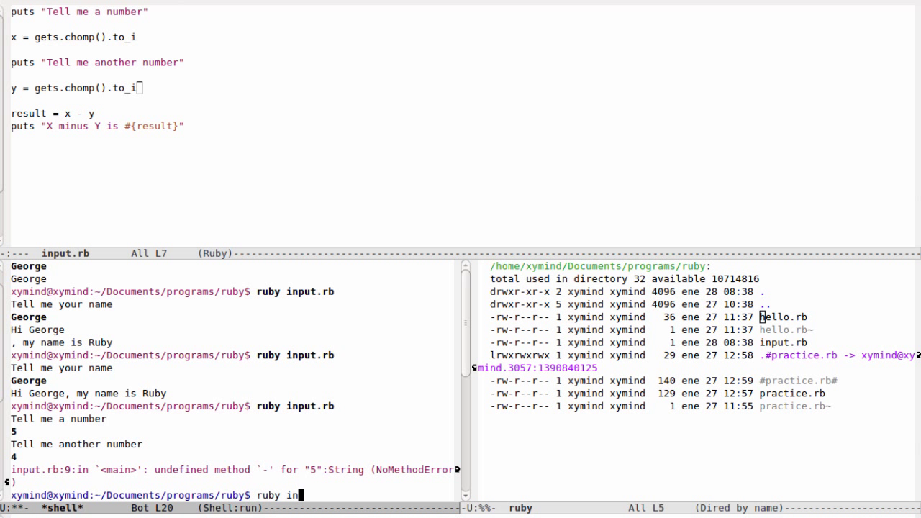
key(Return)
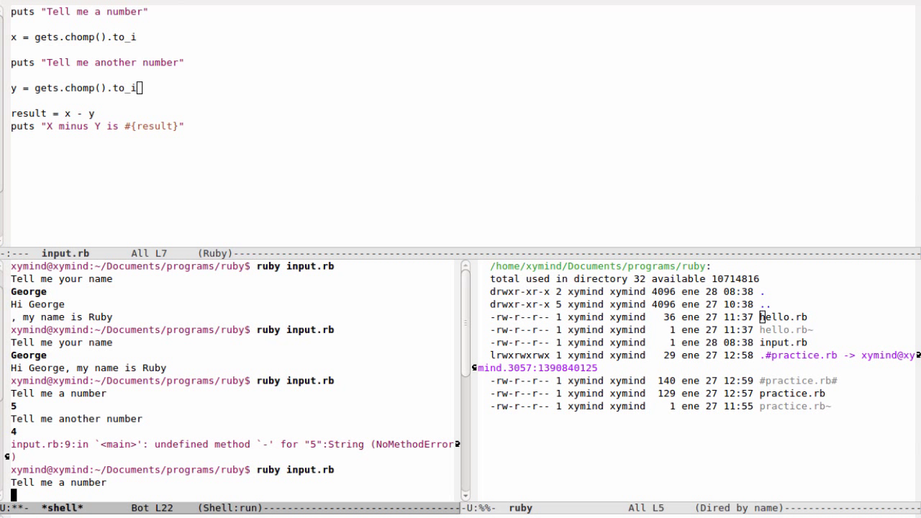
text(6)
text(4)
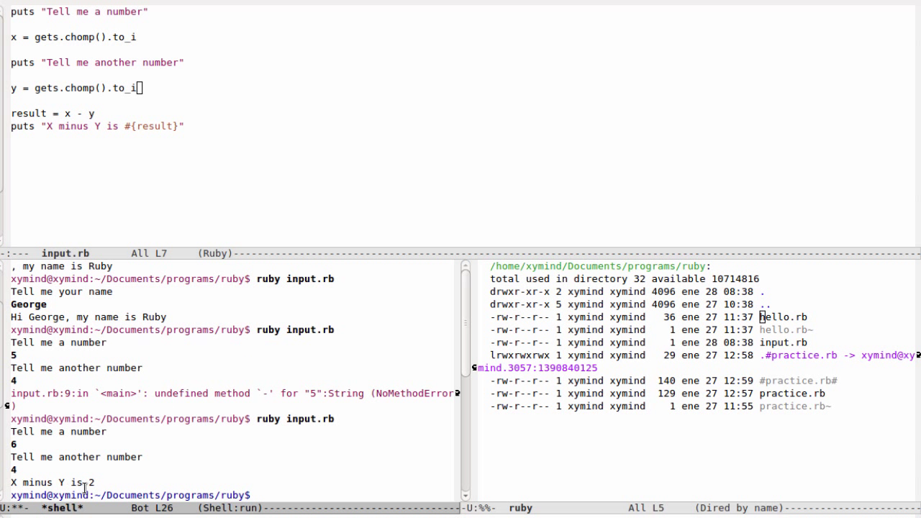
mouse_move(126, 478)
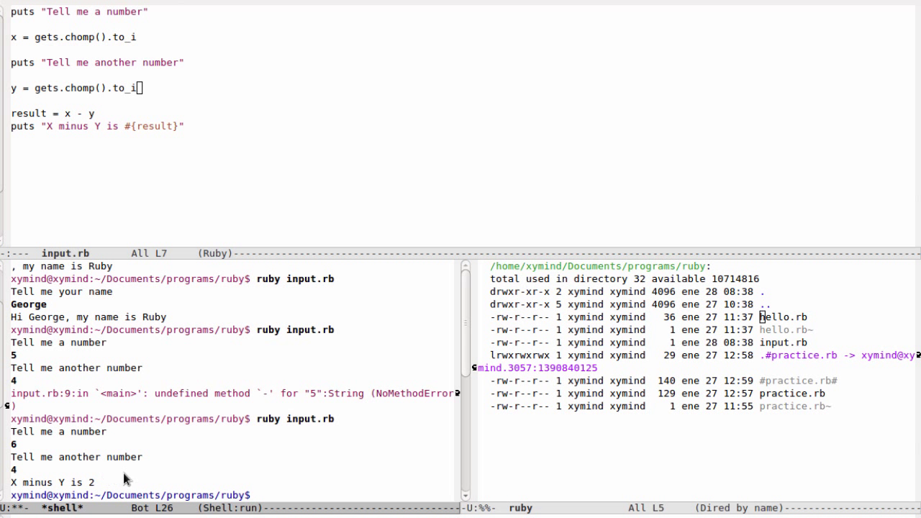
mouse_move(96, 360)
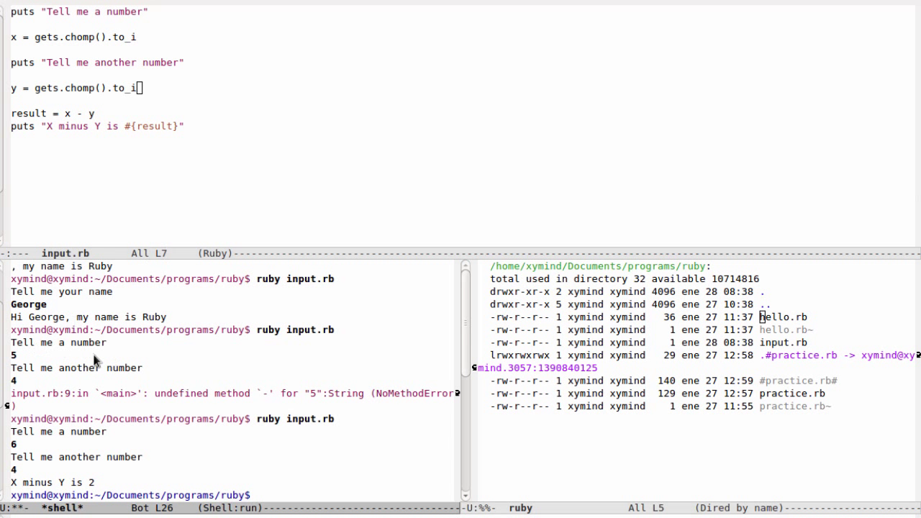
mouse_move(88, 357)
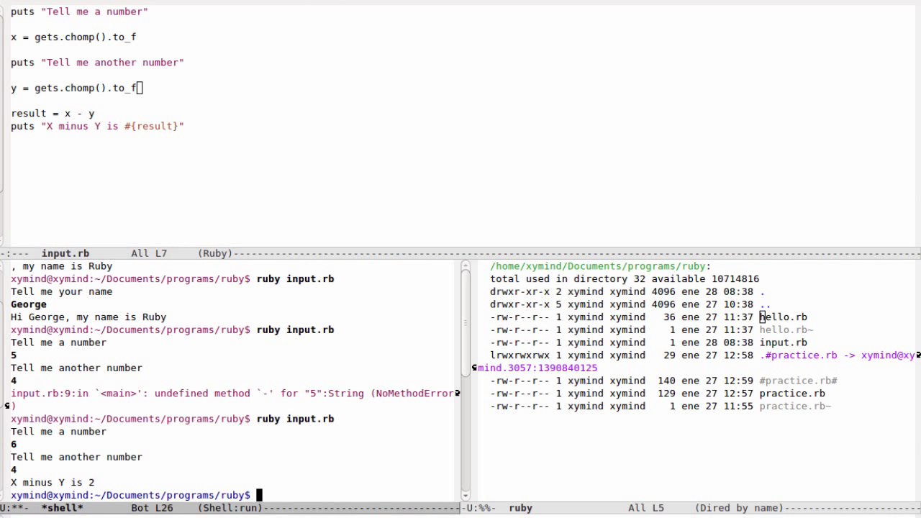
Switch both conversions to .to_f, save, and start a new ruby input.rb run.
text(ruby input.rb)
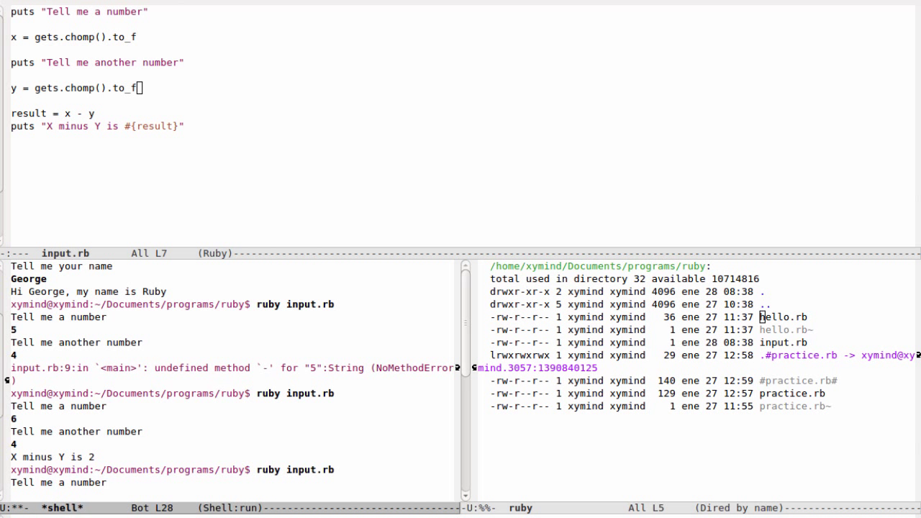
Enter 6 and 4 to get 2.0, then rerun with 6.34 and 2.09 to get 4.25.
text(6.)
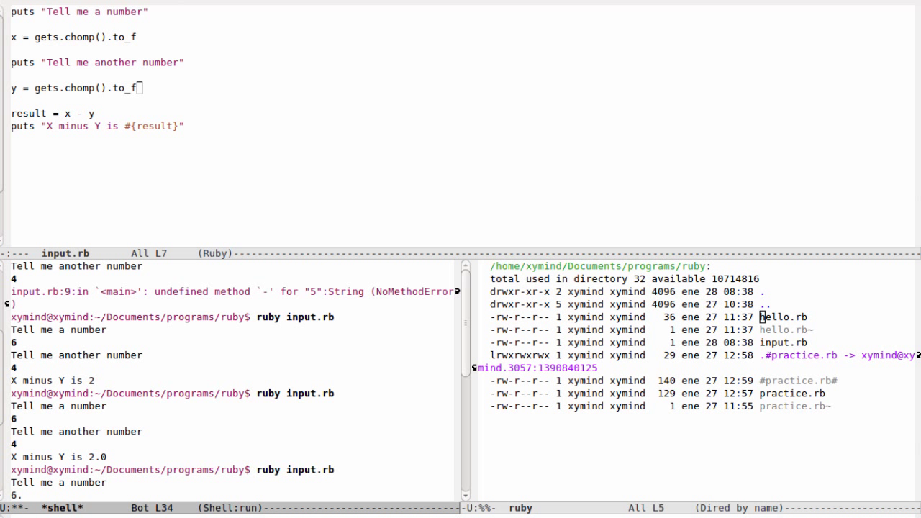
text(6.34)
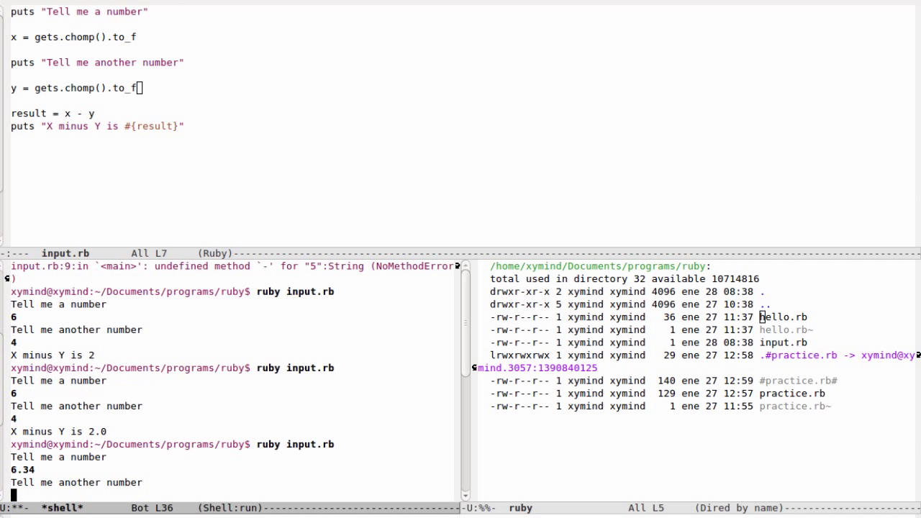
text(2.09)
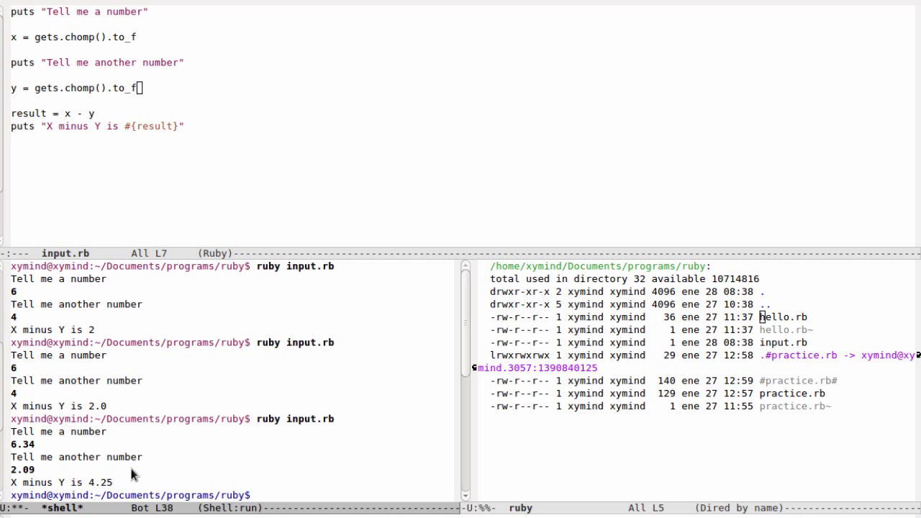
mouse_move(299, 320)
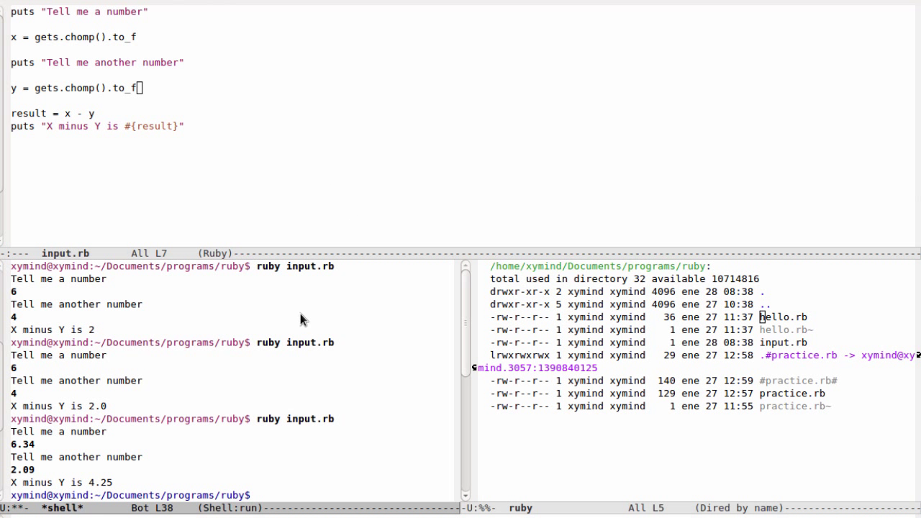
mouse_move(320, 149)
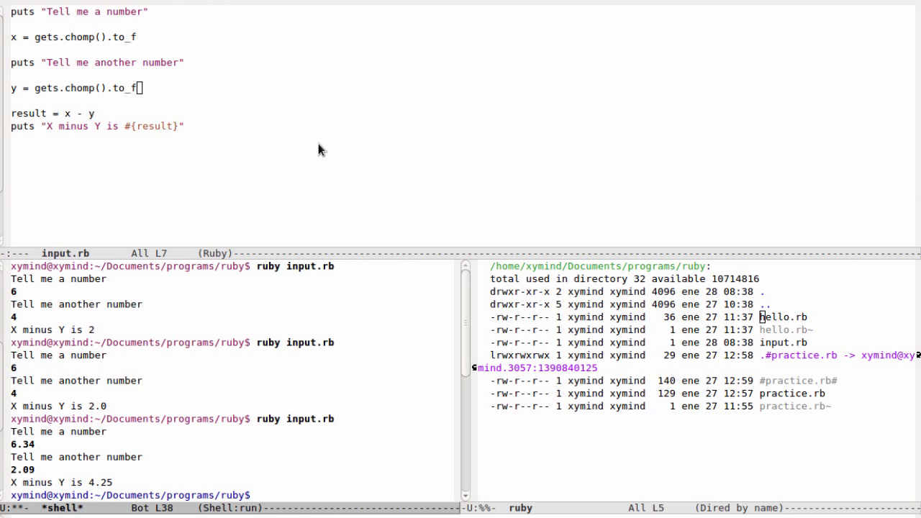